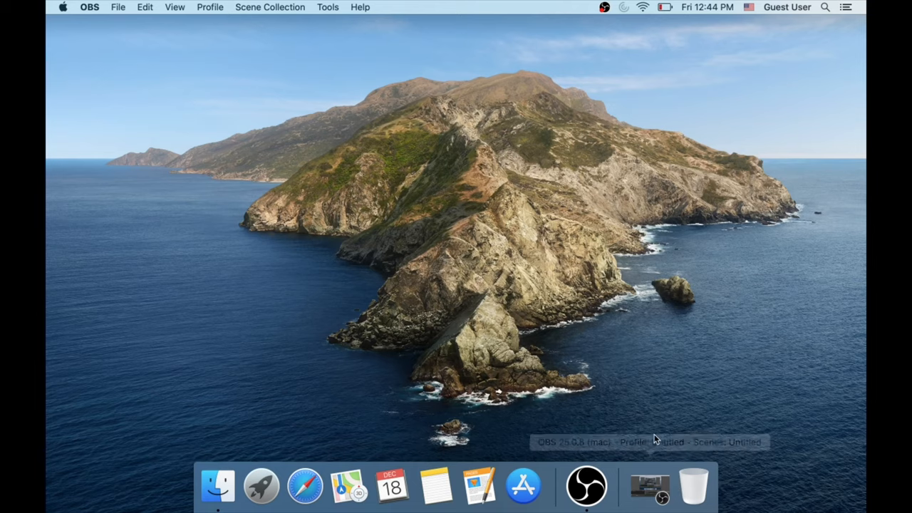
mouse_move(242, 458)
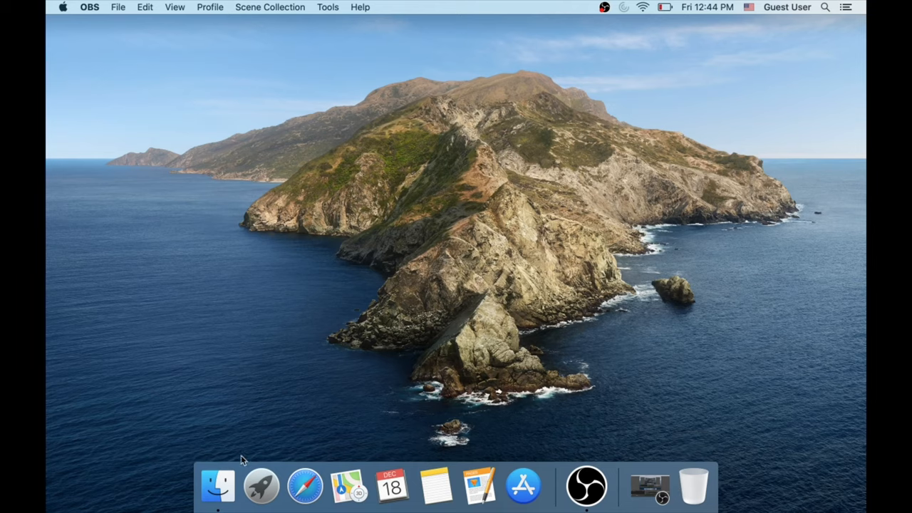
- Bring up a new Finder window on the Recents view from the Dock icon
left_click(217, 486)
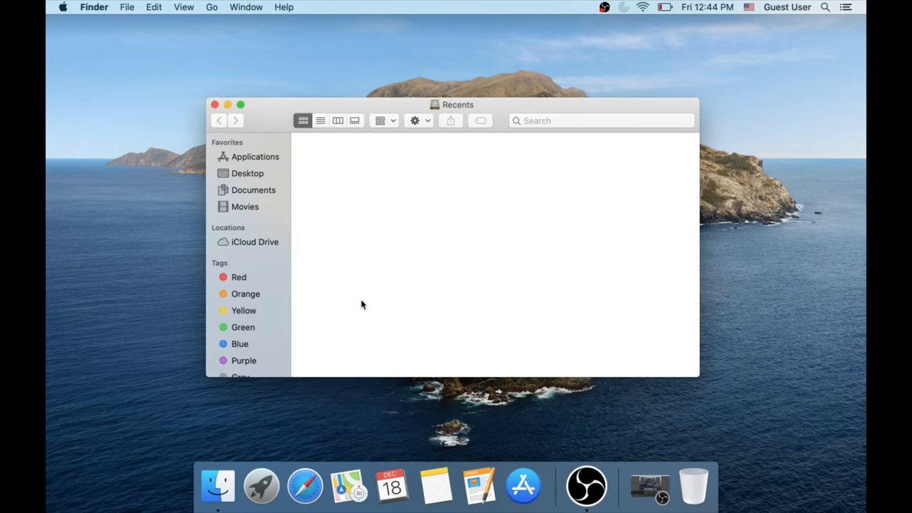
mouse_move(254, 203)
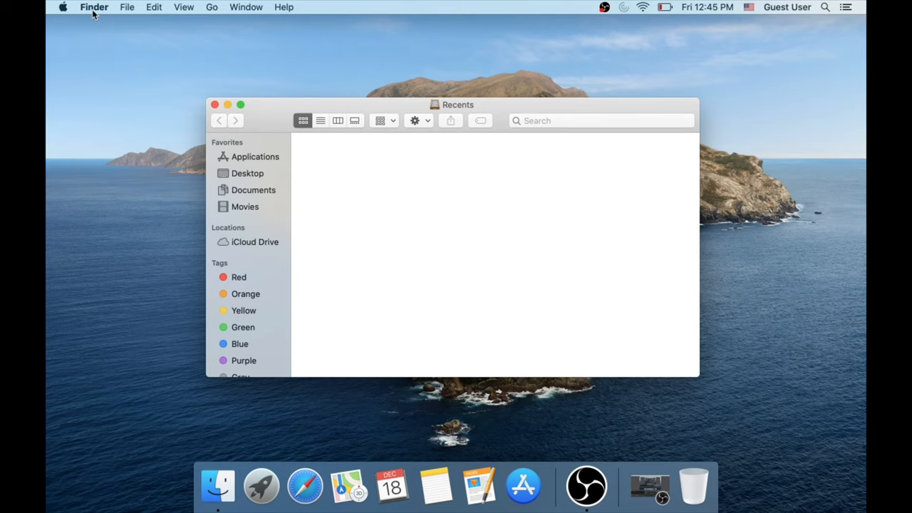
- Enable Downloads in Finder Preferences' Sidebar favourites and dismiss the preferences
left_click(94, 7)
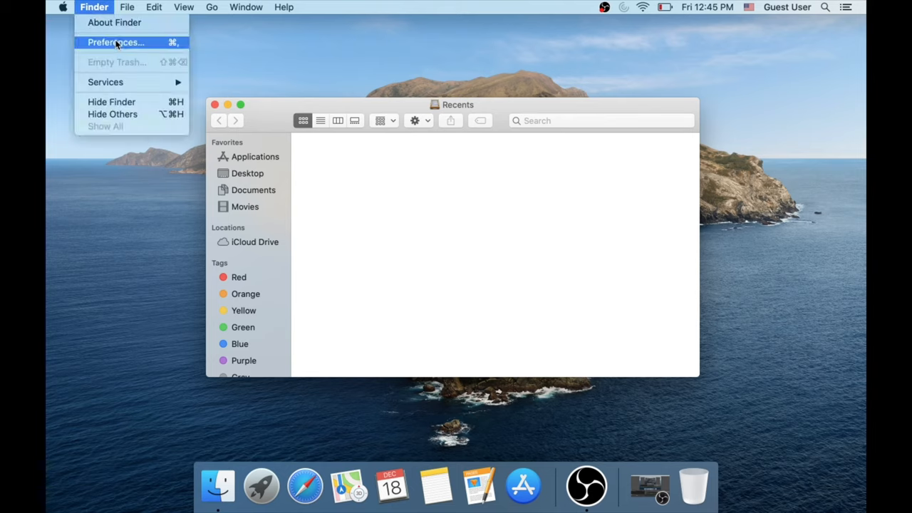
left_click(115, 43)
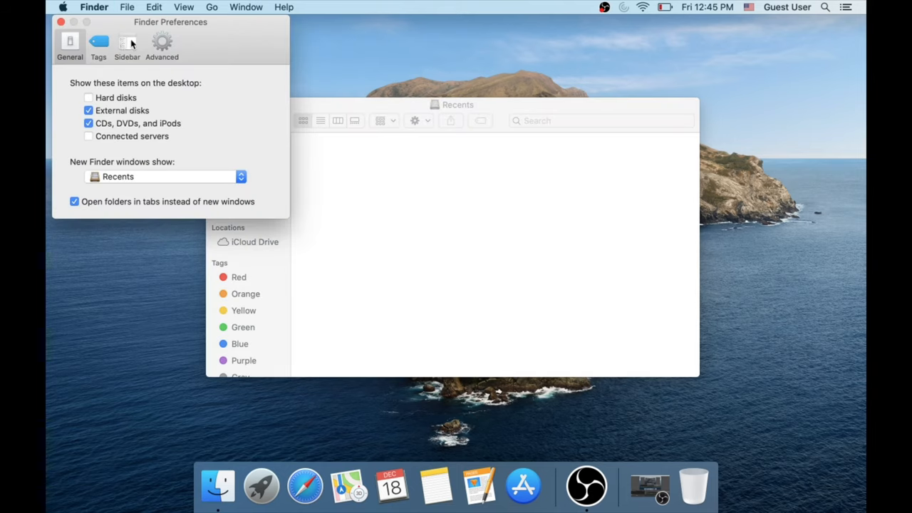
left_click(126, 45)
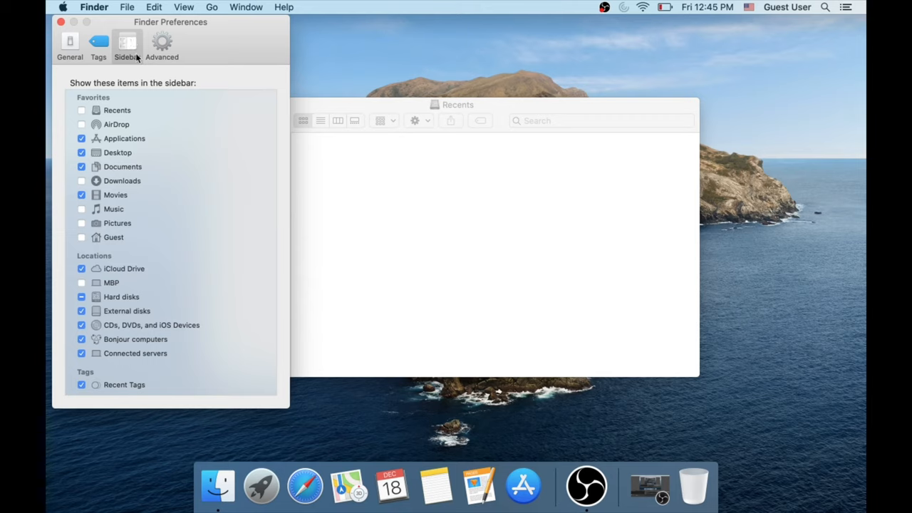
left_click(81, 179)
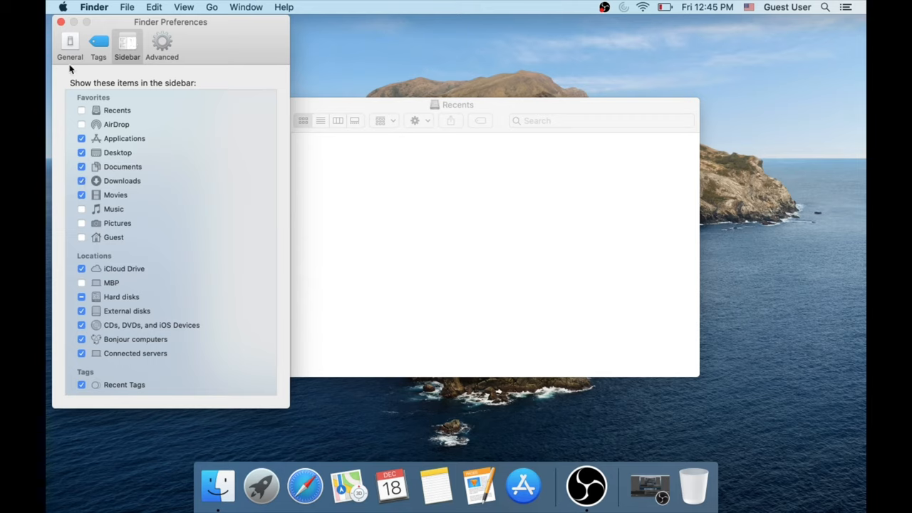
left_click(61, 21)
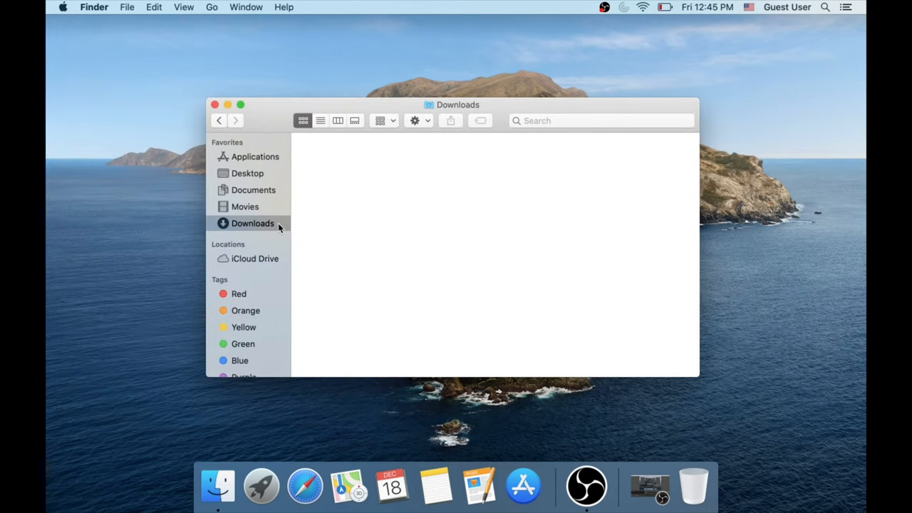
- Add Downloads to the Dock via its sidebar context menu and close the window
right_click(253, 222)
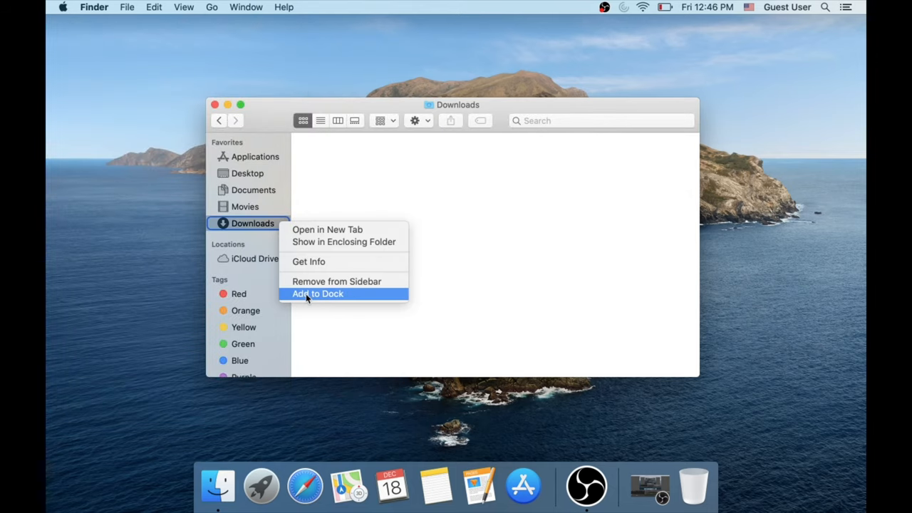
left_click(316, 293)
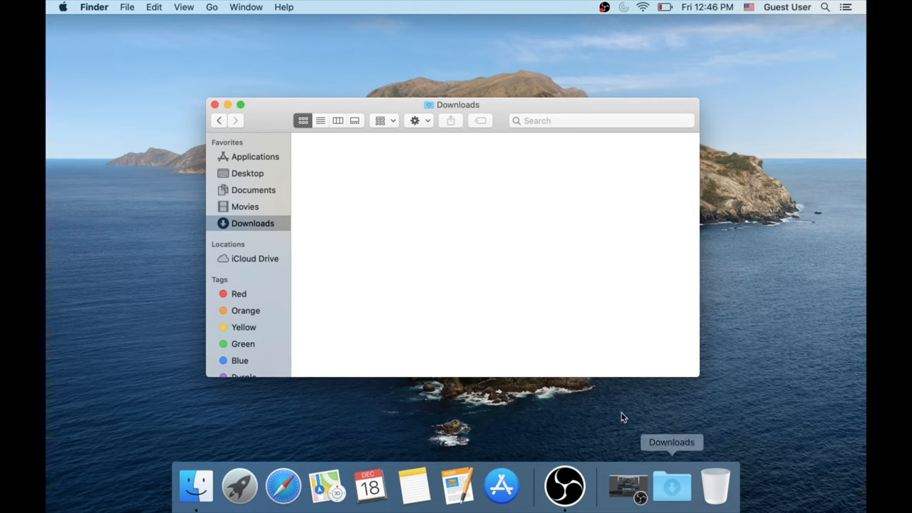
left_click(213, 105)
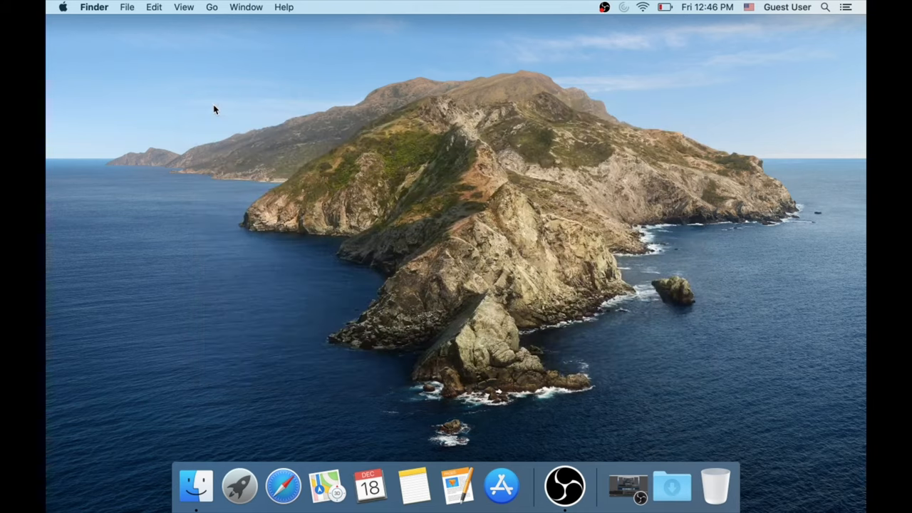